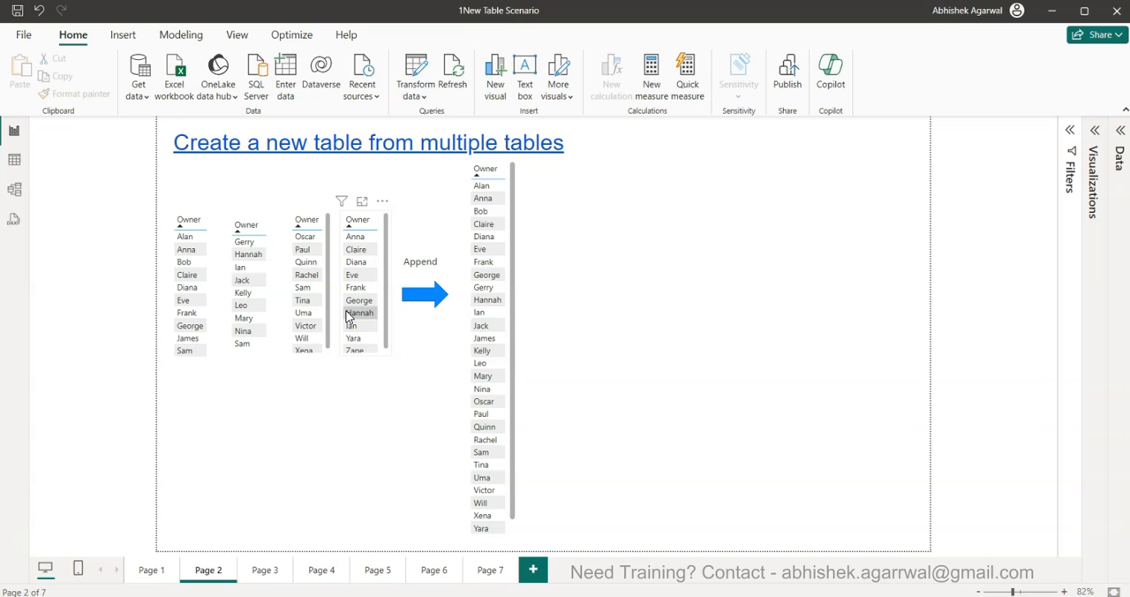
{"action": "mouse_move", "coordinate": [684, 300]}
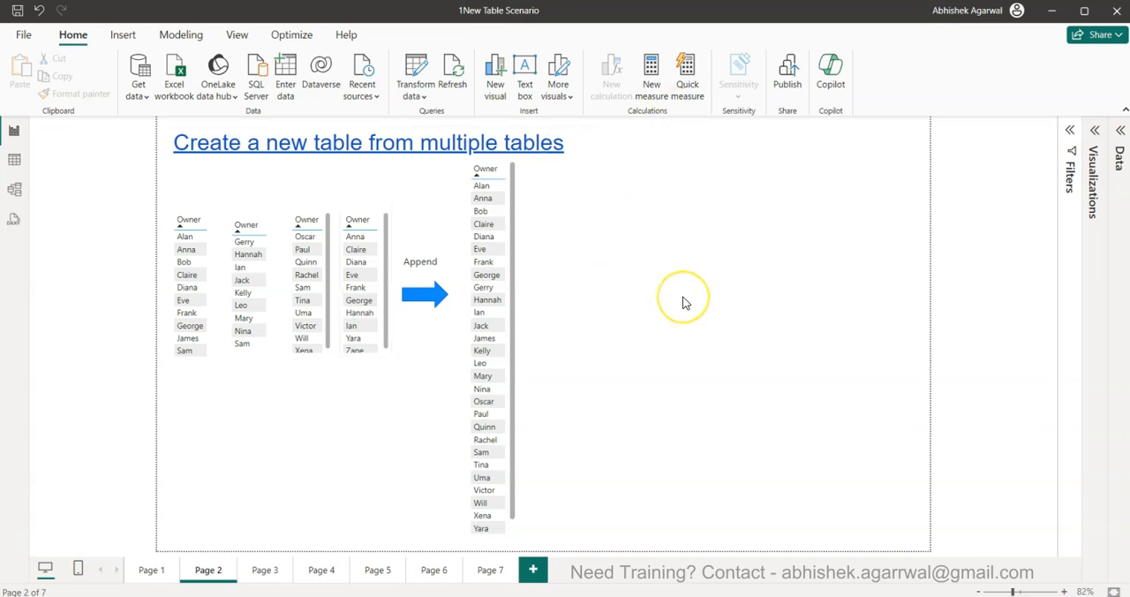
{"action": "mouse_move", "coordinate": [684, 303]}
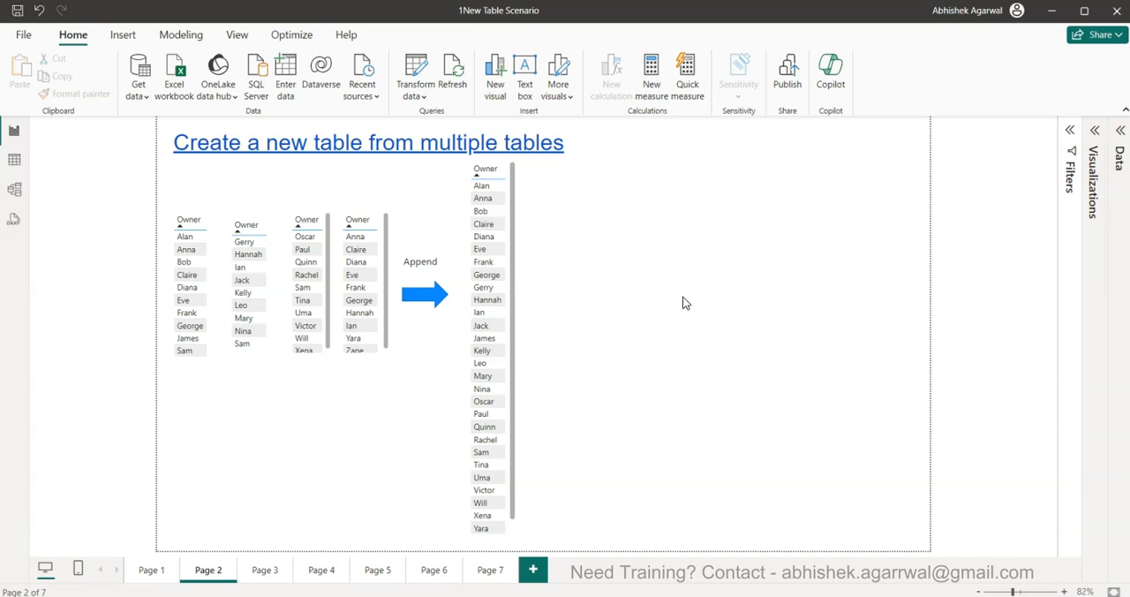
{"action": "mouse_move", "coordinate": [771, 476]}
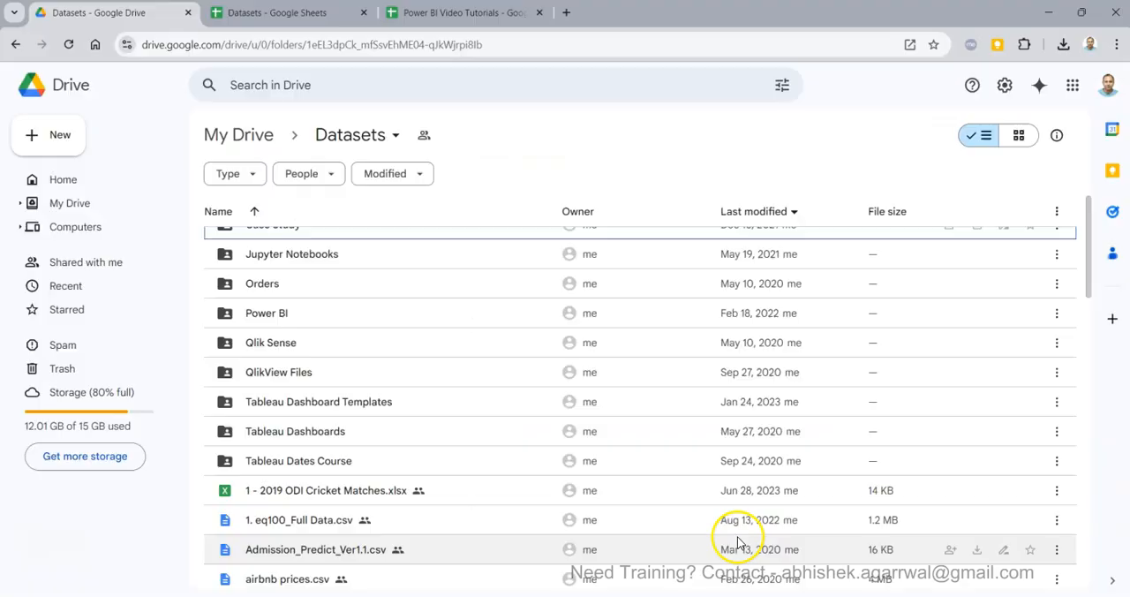
Step: Browse the Power BI Video Tutorials and Datasets spreadsheets, then return to Power BI Desktop
{"action": "left_click", "coordinate": [459, 12]}
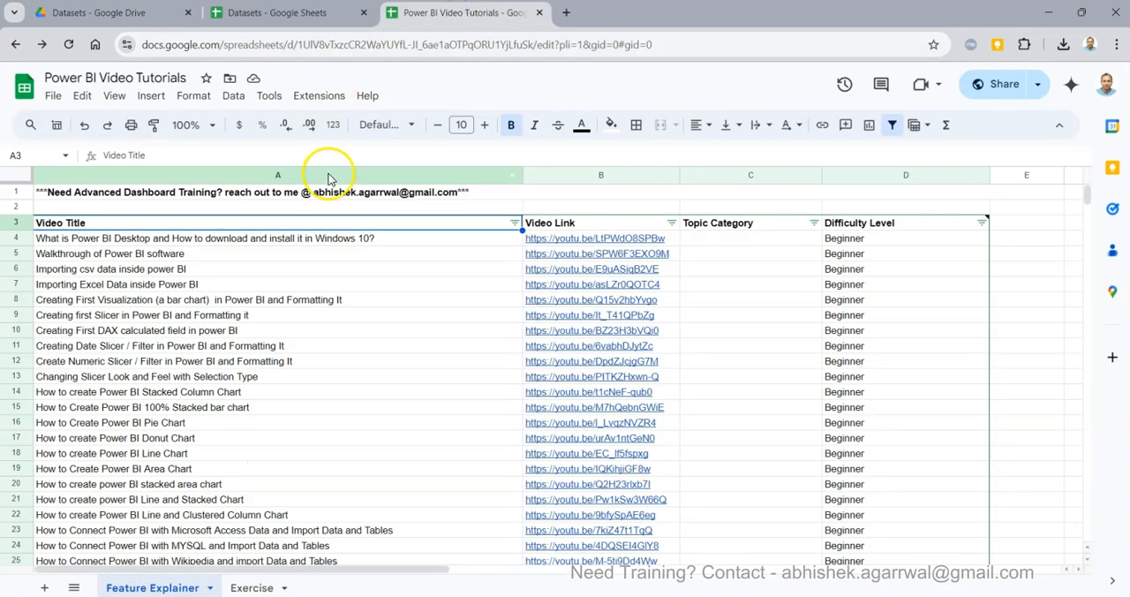
{"action": "mouse_move", "coordinate": [192, 290]}
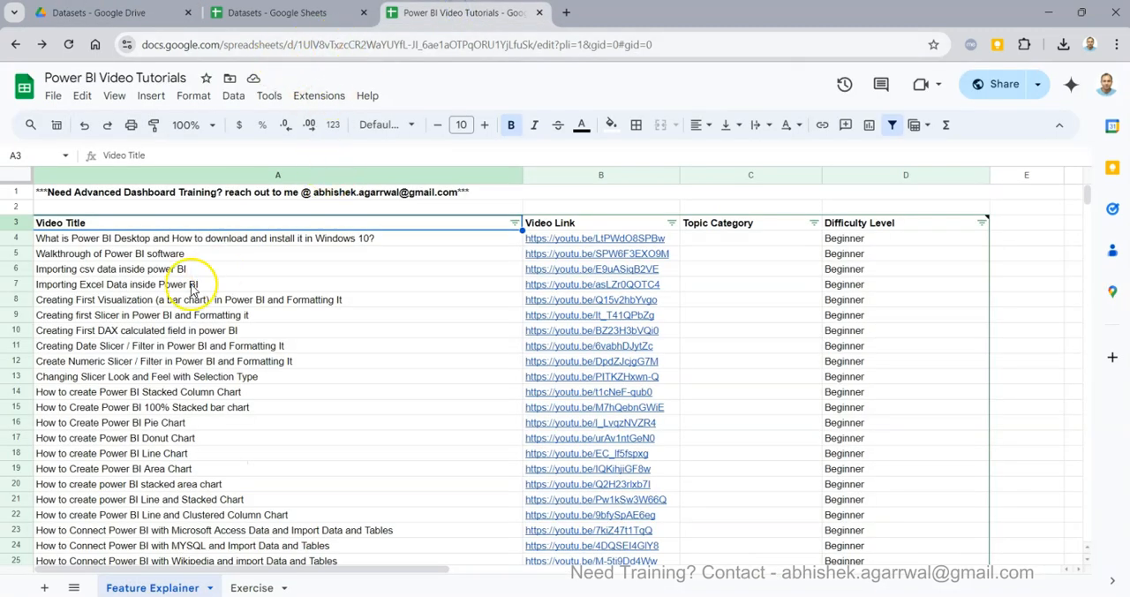
{"action": "left_click", "coordinate": [243, 238]}
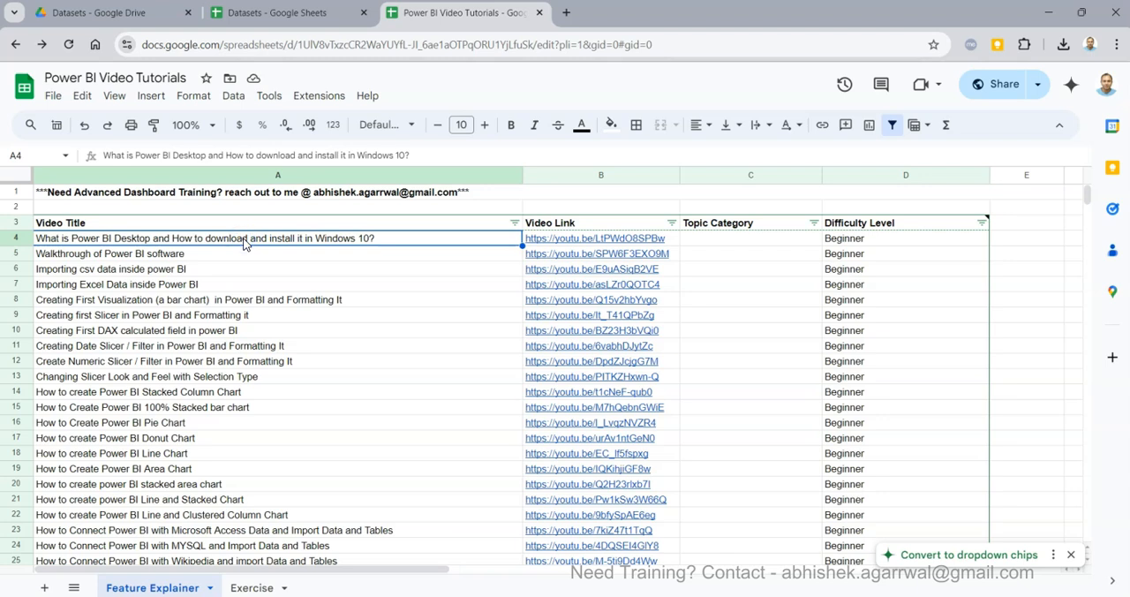
{"action": "mouse_move", "coordinate": [137, 232]}
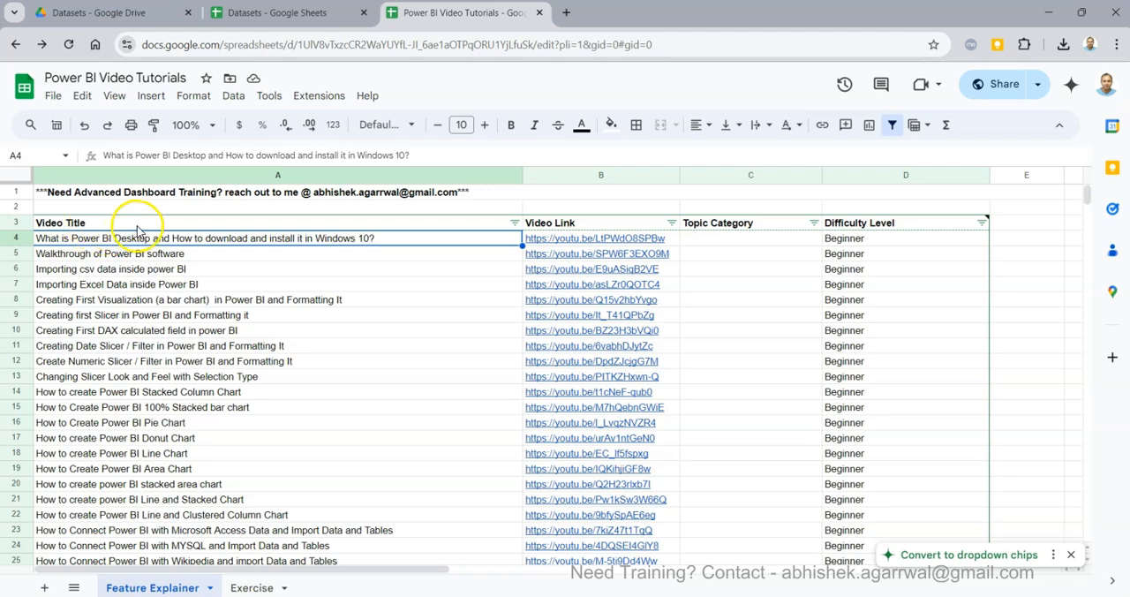
{"action": "mouse_move", "coordinate": [565, 224]}
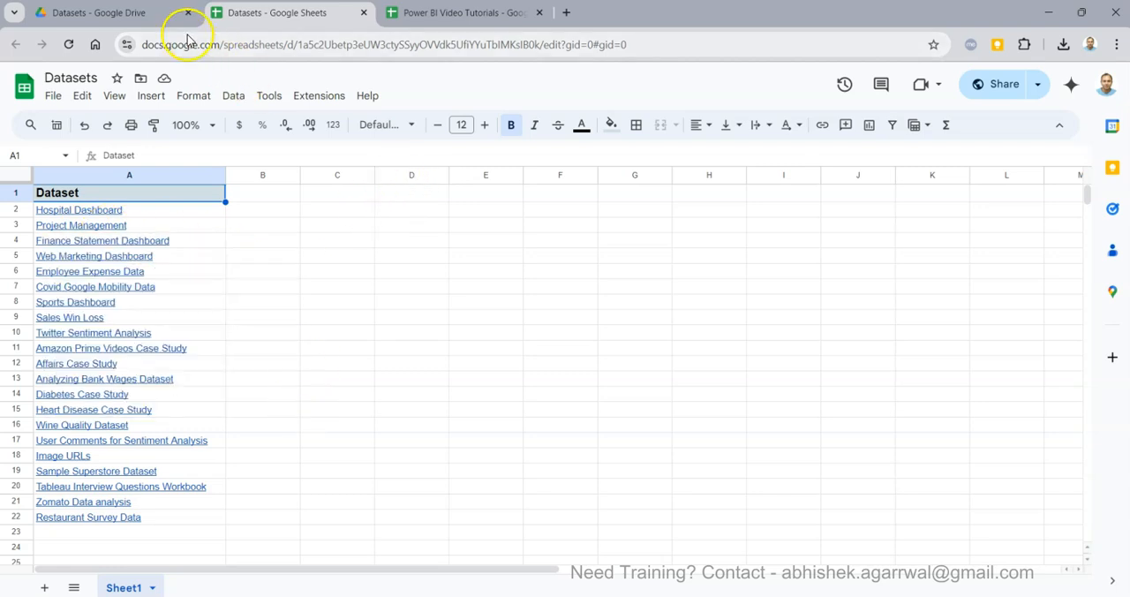
{"action": "left_click", "coordinate": [459, 12]}
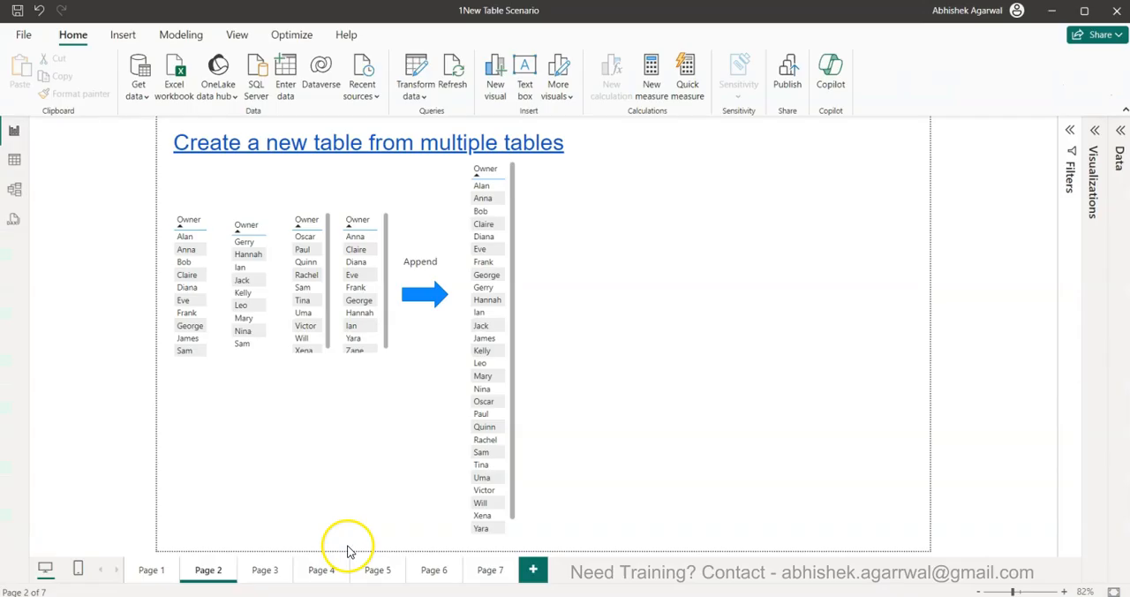
{"action": "mouse_move", "coordinate": [421, 334]}
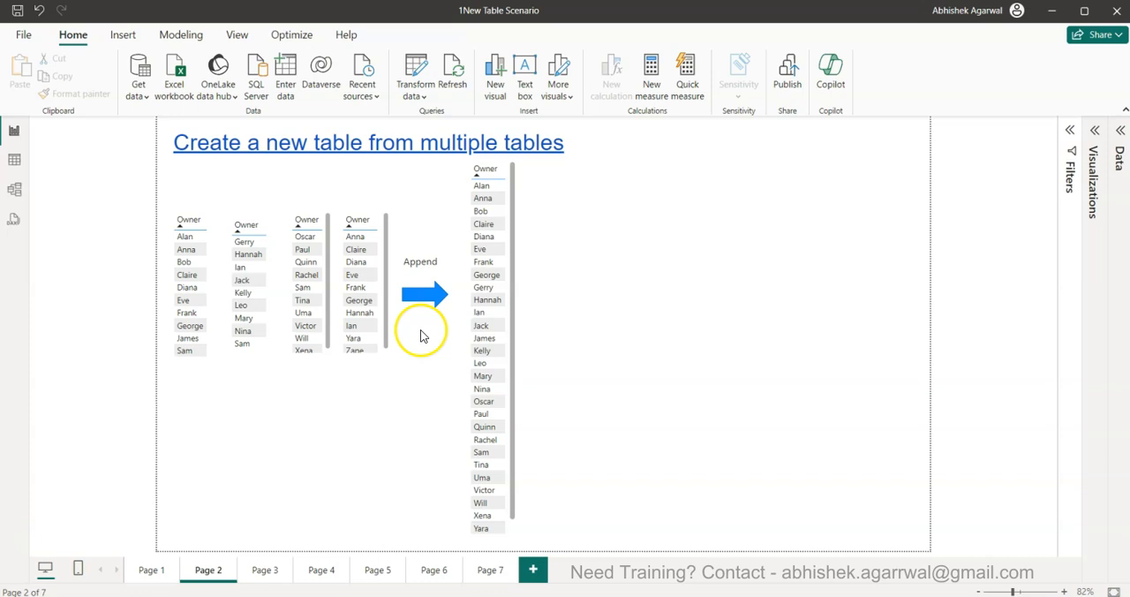
{"action": "mouse_move", "coordinate": [150, 196]}
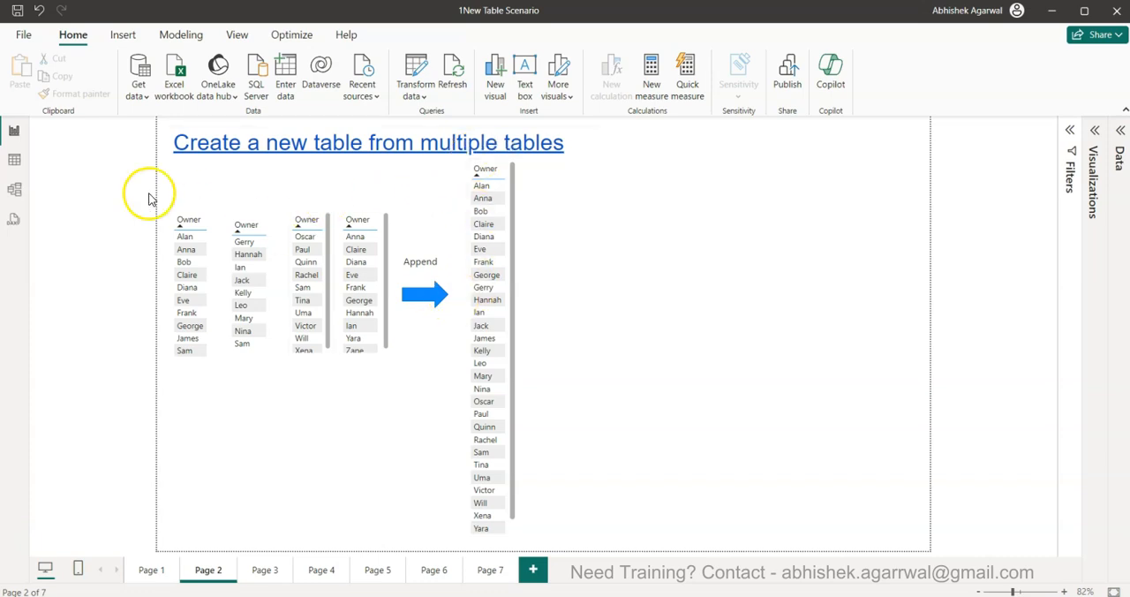
Step: Start a new calculated table from Table view with an empty DAX formula
{"action": "left_click", "coordinate": [14, 160]}
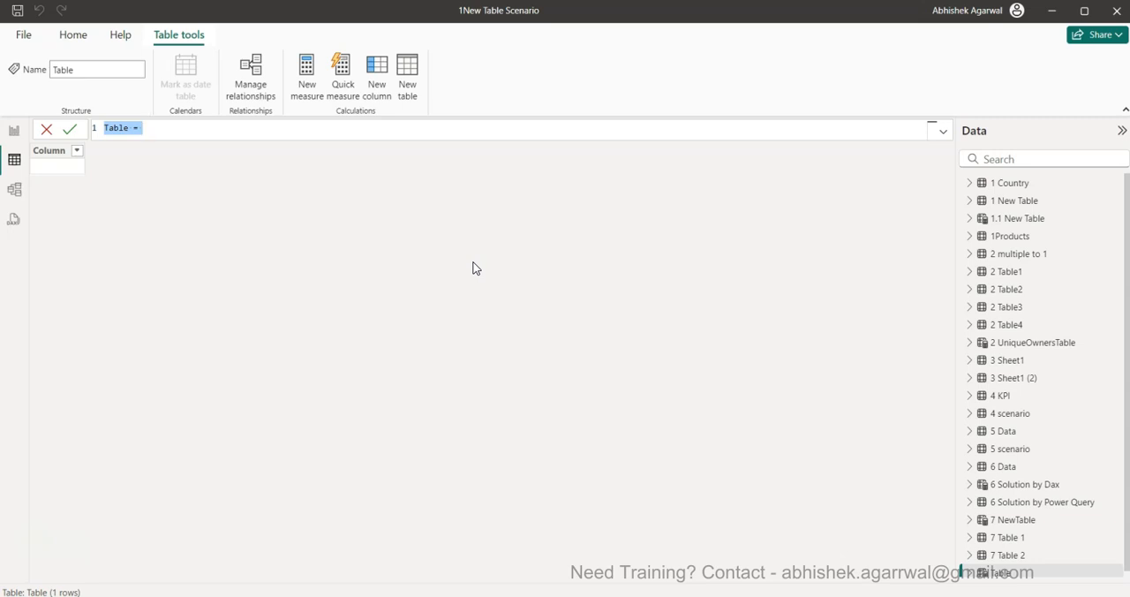
Step: Name the new calculated table 2.1 UniqueOwnersTable in the formula bar
{"action": "type", "text": "U"}
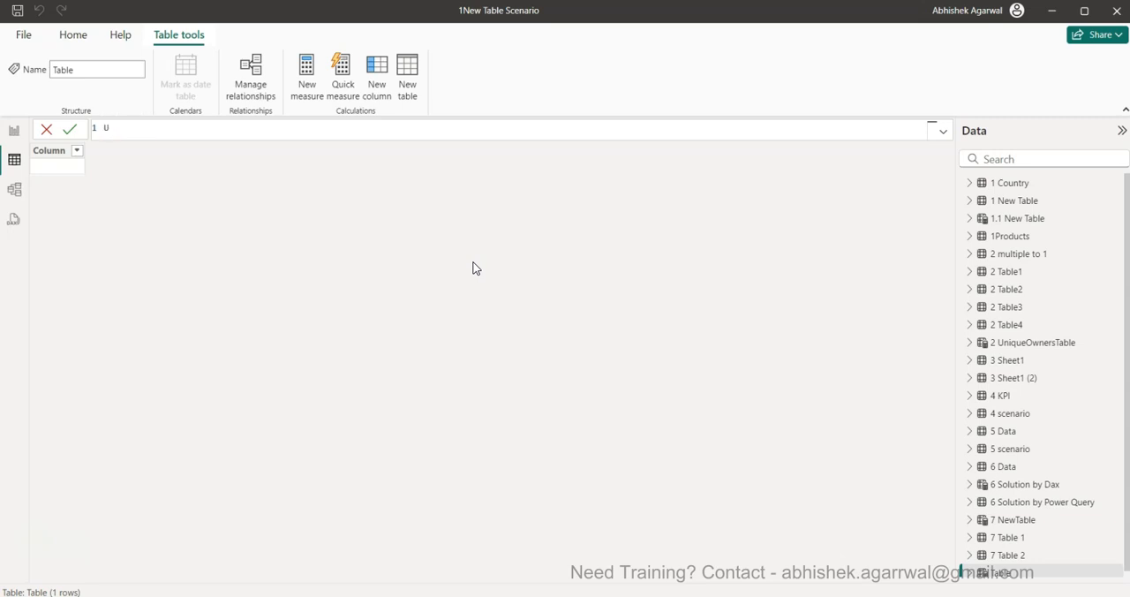
{"action": "key", "text": "Backspace"}
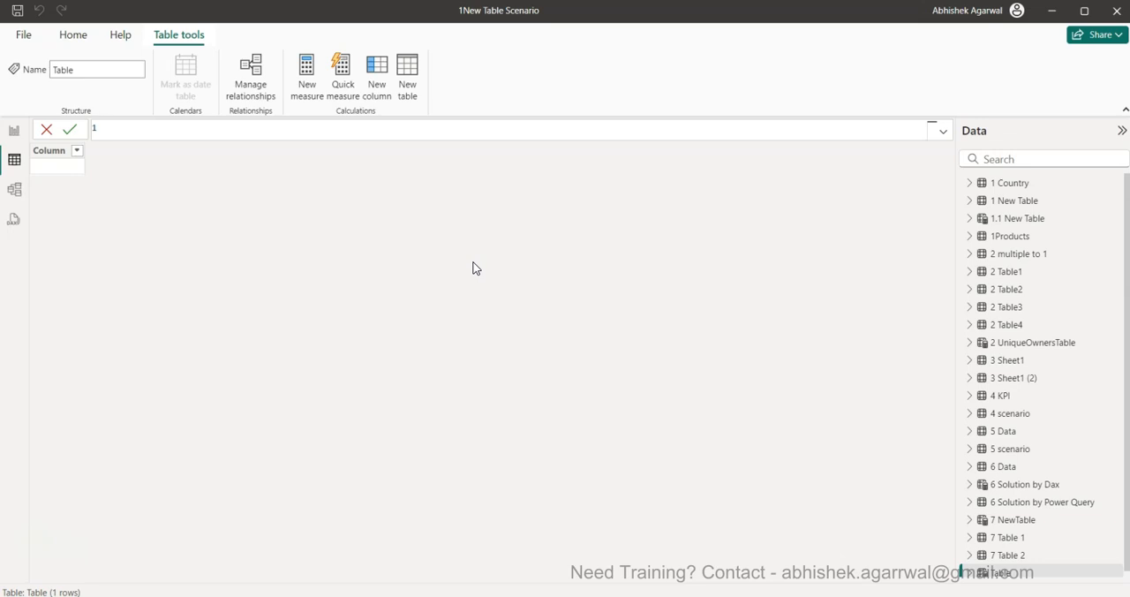
{"action": "type", "text": "2.1"}
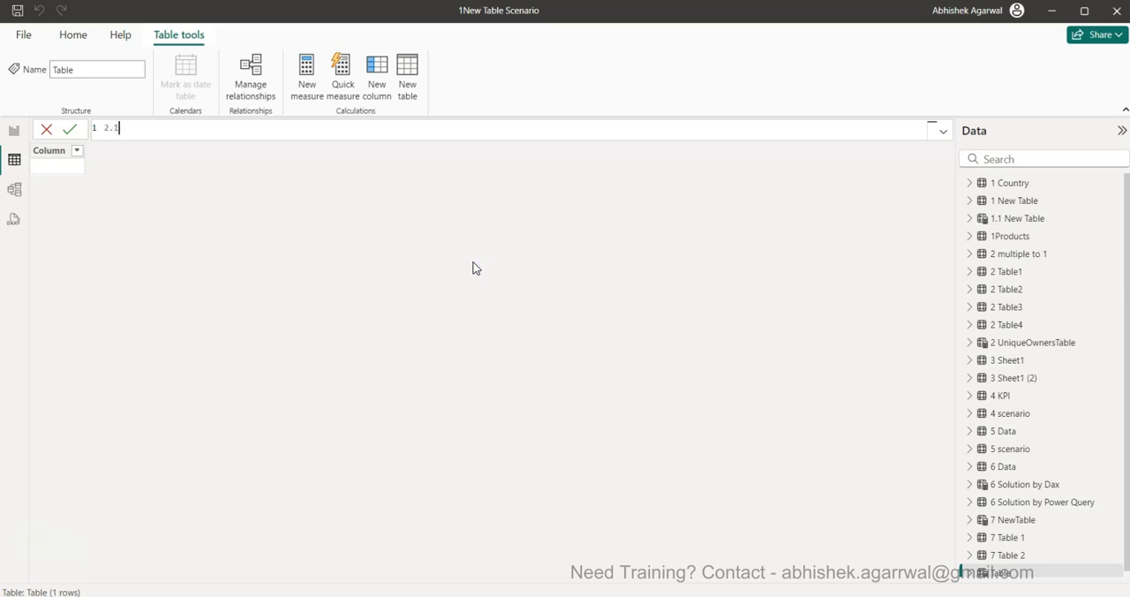
{"action": "type", "text": "UniqueOwners"}
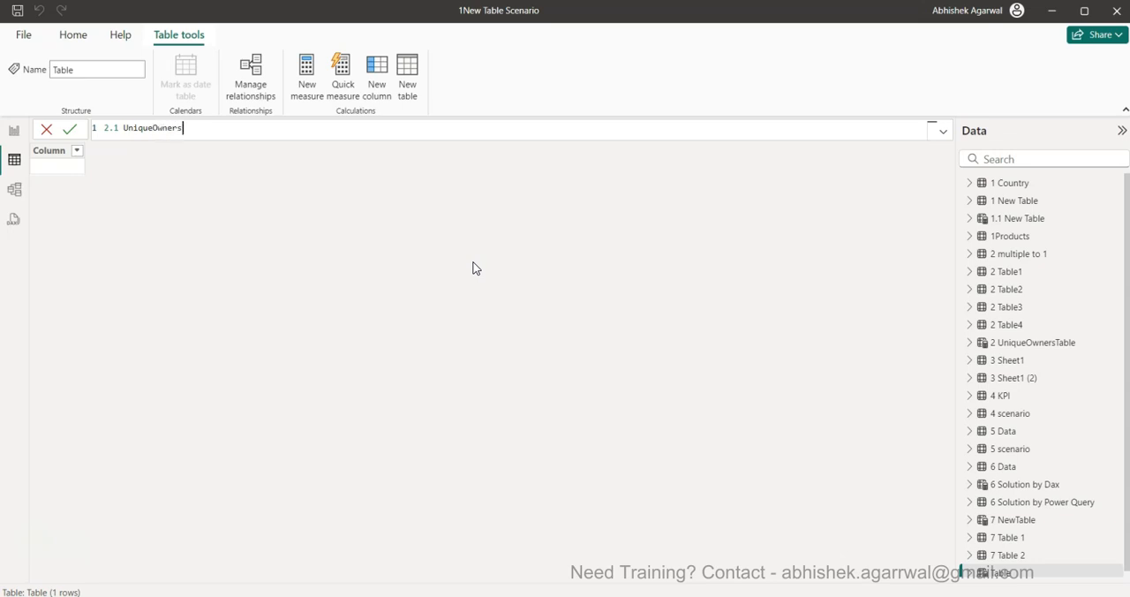
{"action": "type", "text": "Table ="}
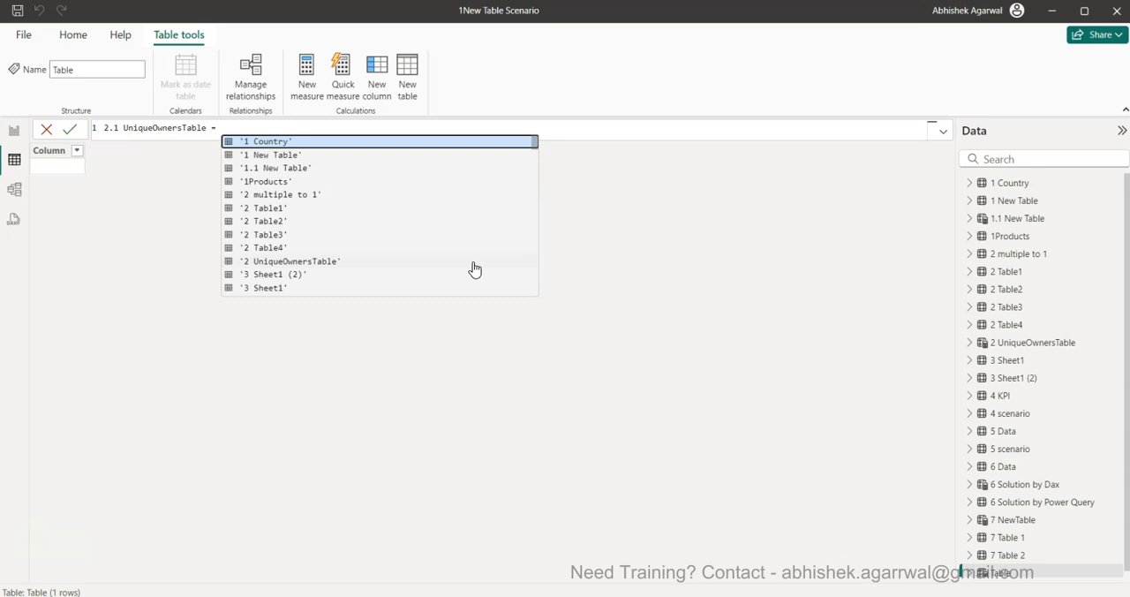
{"action": "mouse_move", "coordinate": [98, 252]}
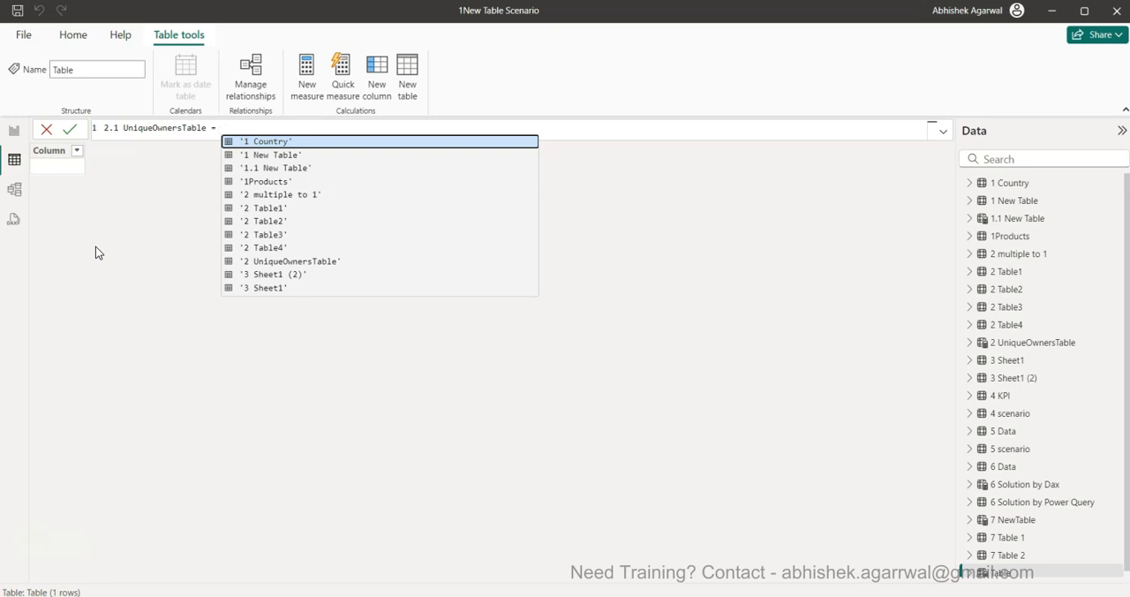
Step: Begin the formula DISTINCT(UNION(SELECTCOLUMNS('2 Table1', "Owner", ... using IntelliSense for the table
{"action": "type", "text": "Di"}
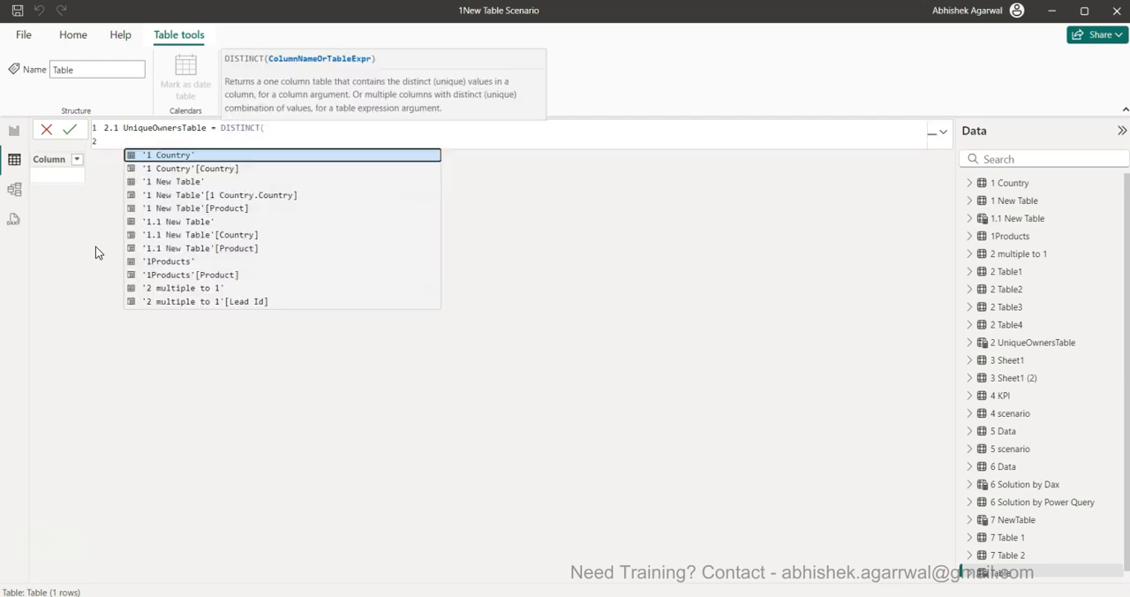
{"action": "type", "text": "UNION("}
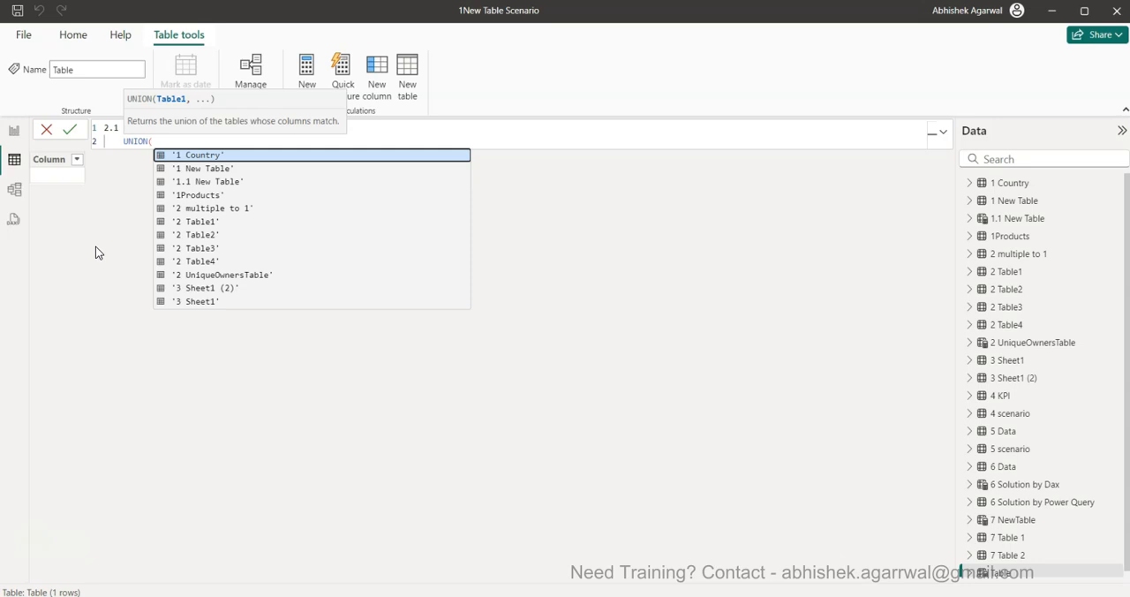
{"action": "type", "text": "s"}
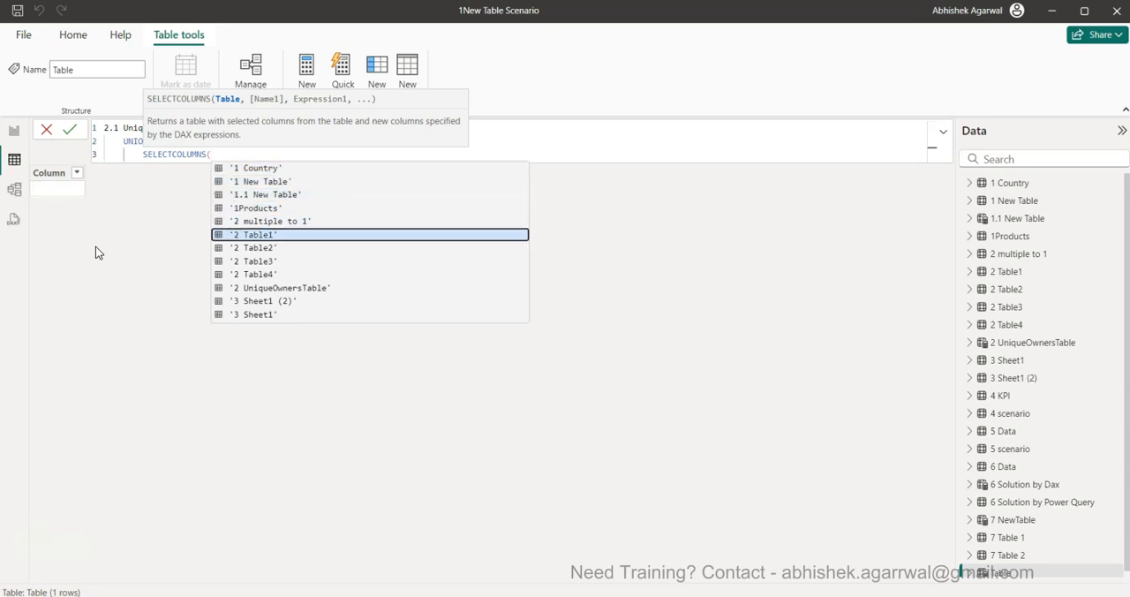
{"action": "left_click", "coordinate": [256, 234]}
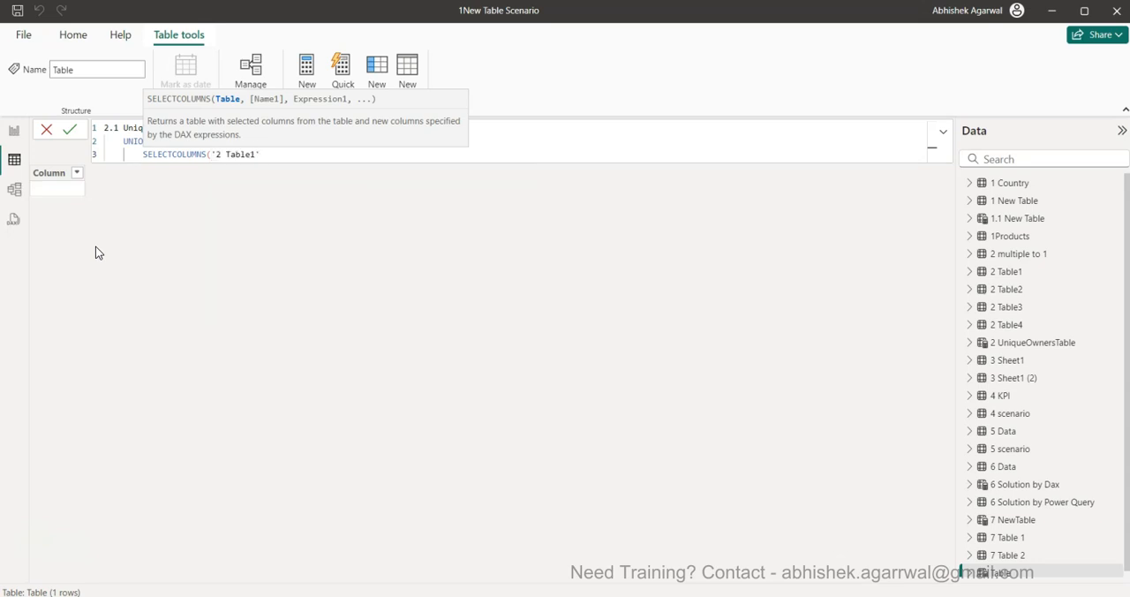
{"action": "type", "text": ","}
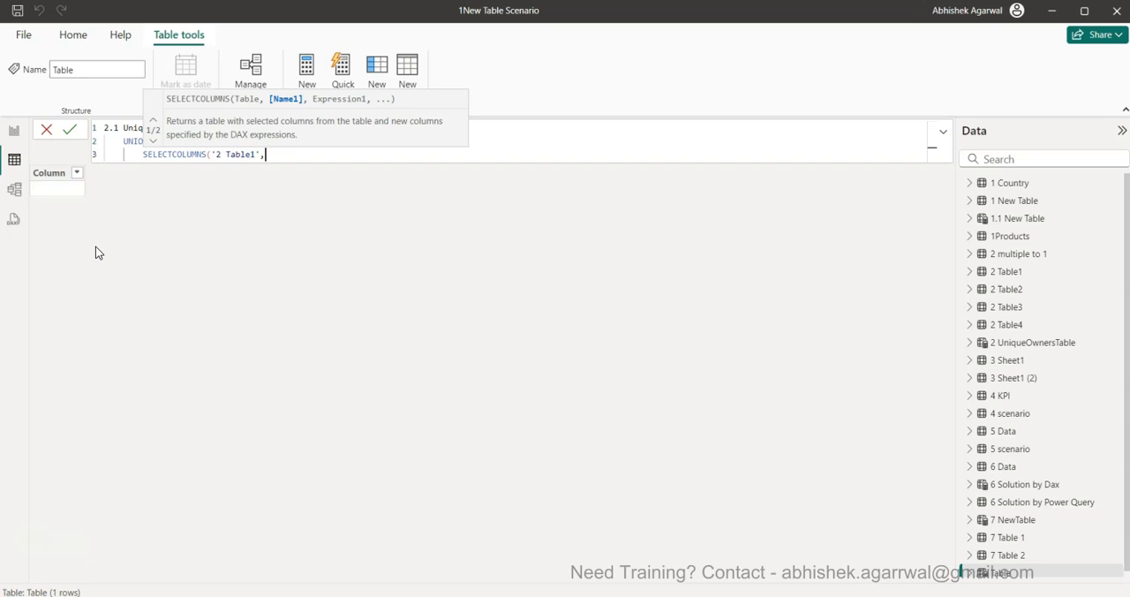
{"action": "type", "text": "\"Owner\""}
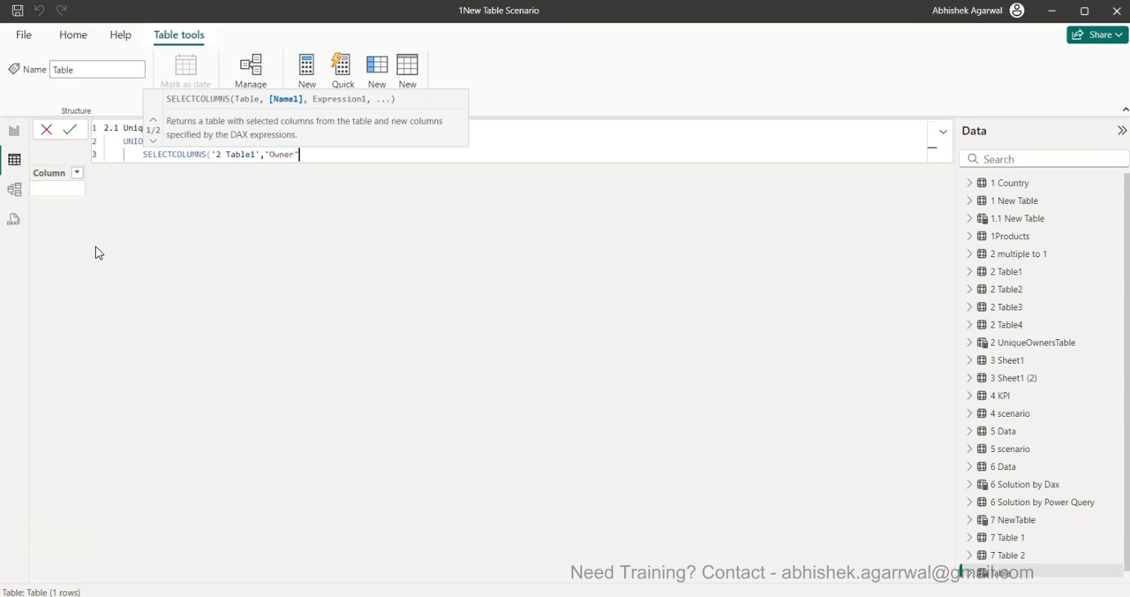
{"action": "type", "text": ","}
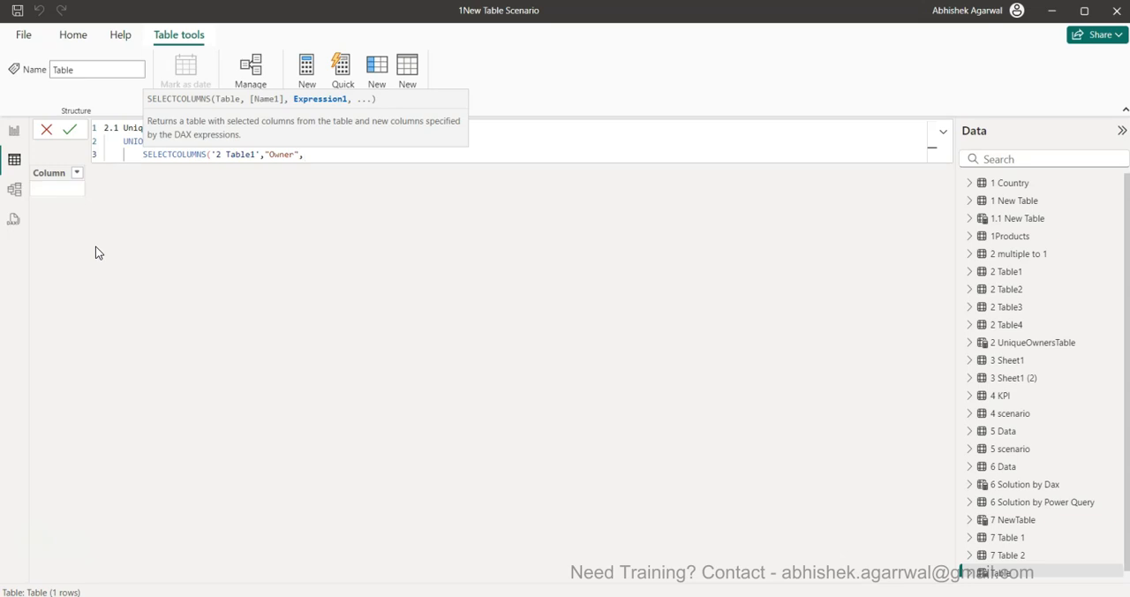
{"action": "mouse_move", "coordinate": [225, 148]}
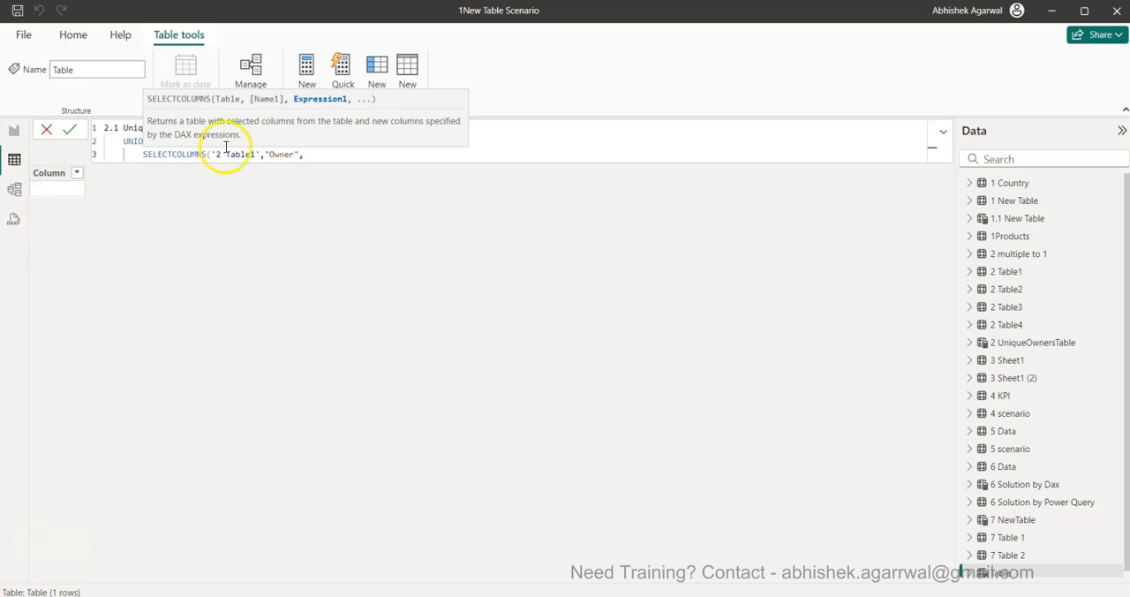
{"action": "mouse_move", "coordinate": [295, 129]}
{"action": "type", "text": "'2 Table1'[Owner"}
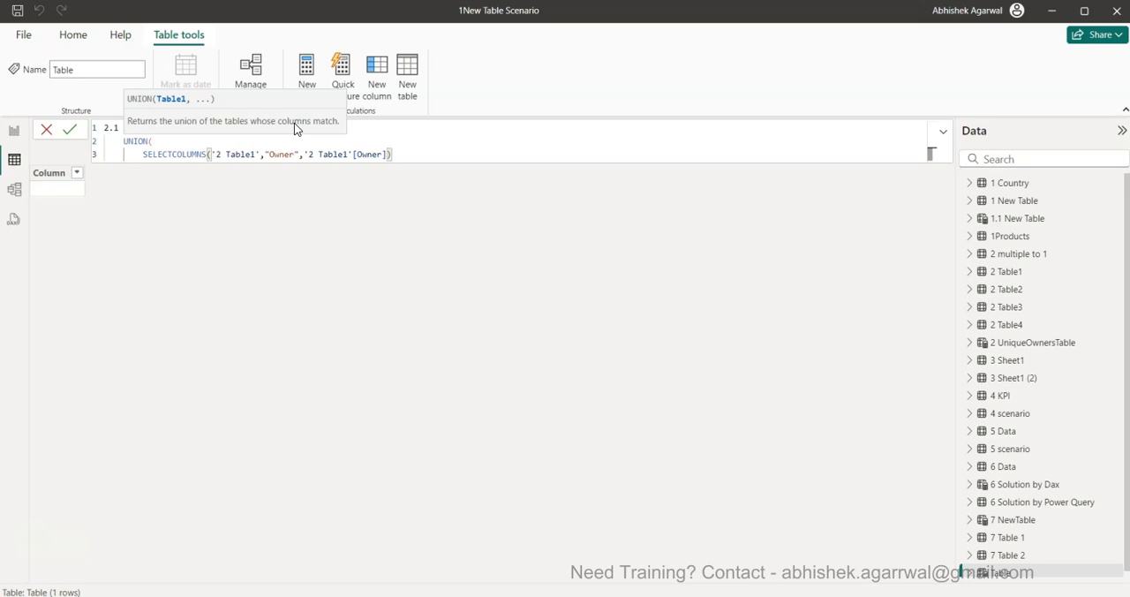
Step: Add SELECTCOLUMNS of "Owner" from '2 Table2' and '2 Table3' to the union
{"action": "type", "text": ","}
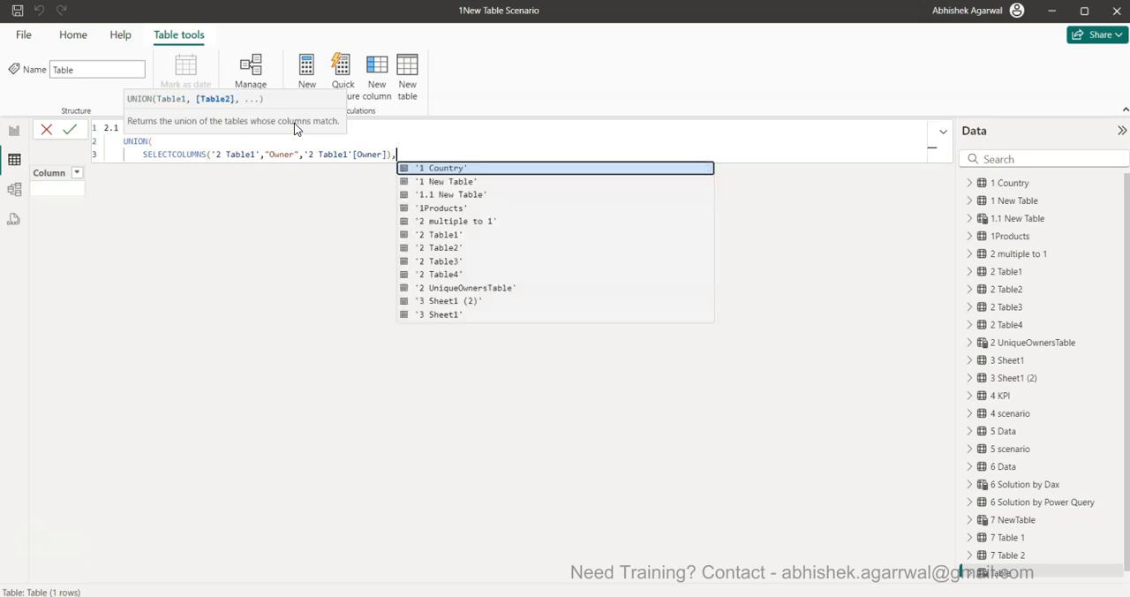
{"action": "type", "text": "se"}
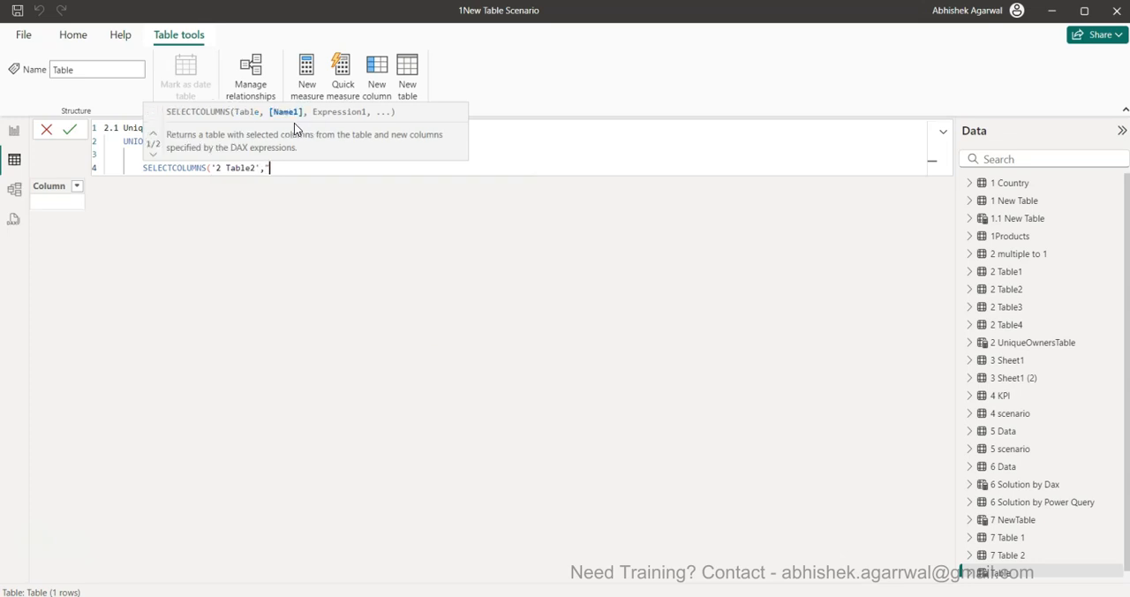
{"action": "type", "text": "\"Owner\",'2 Table2'[Owner])"}
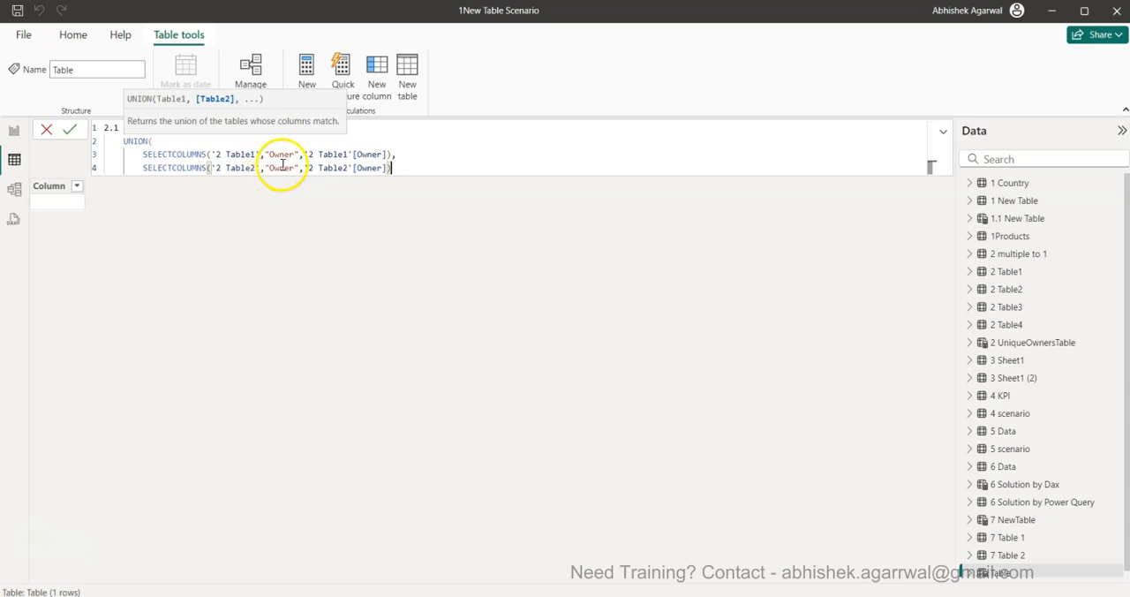
{"action": "mouse_move", "coordinate": [424, 177]}
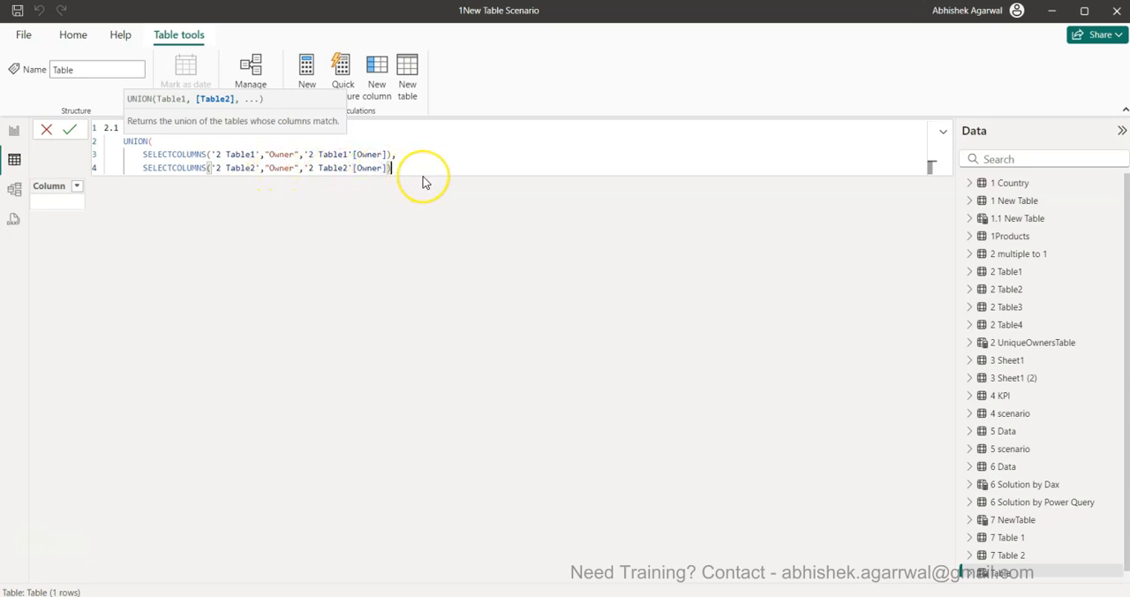
{"action": "type", "text": ","}
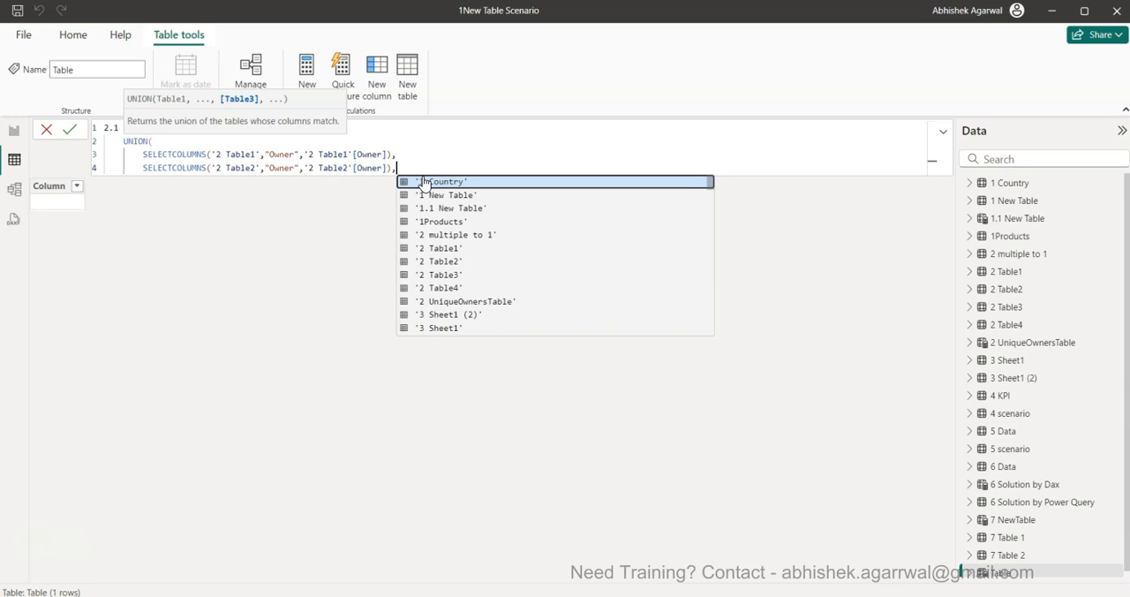
{"action": "type", "text": "s"}
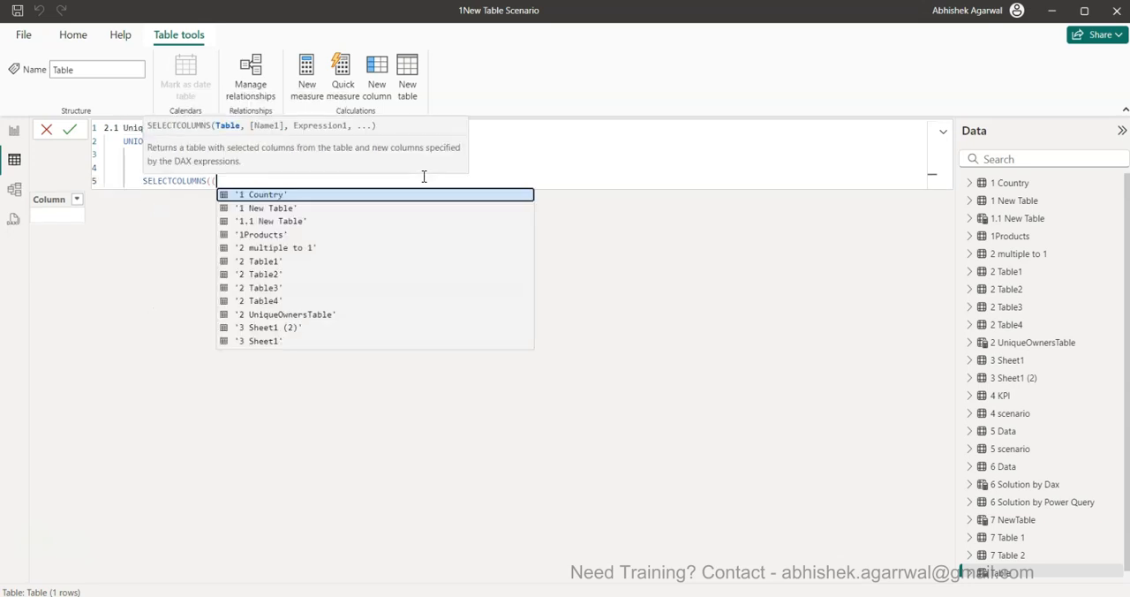
{"action": "type", "text": "ta"}
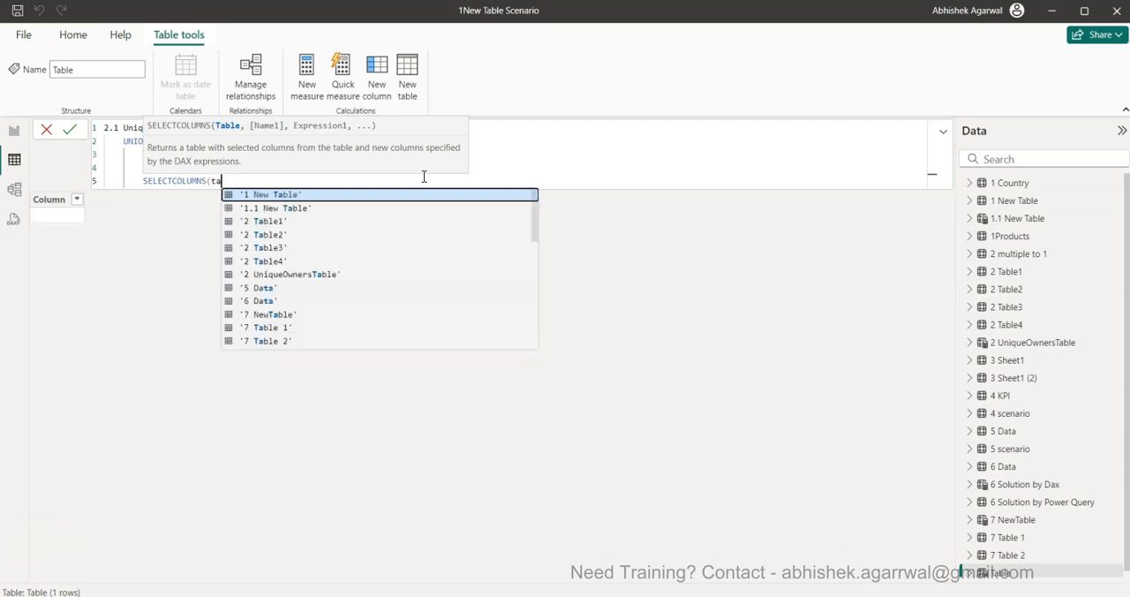
{"action": "left_click", "coordinate": [264, 247]}
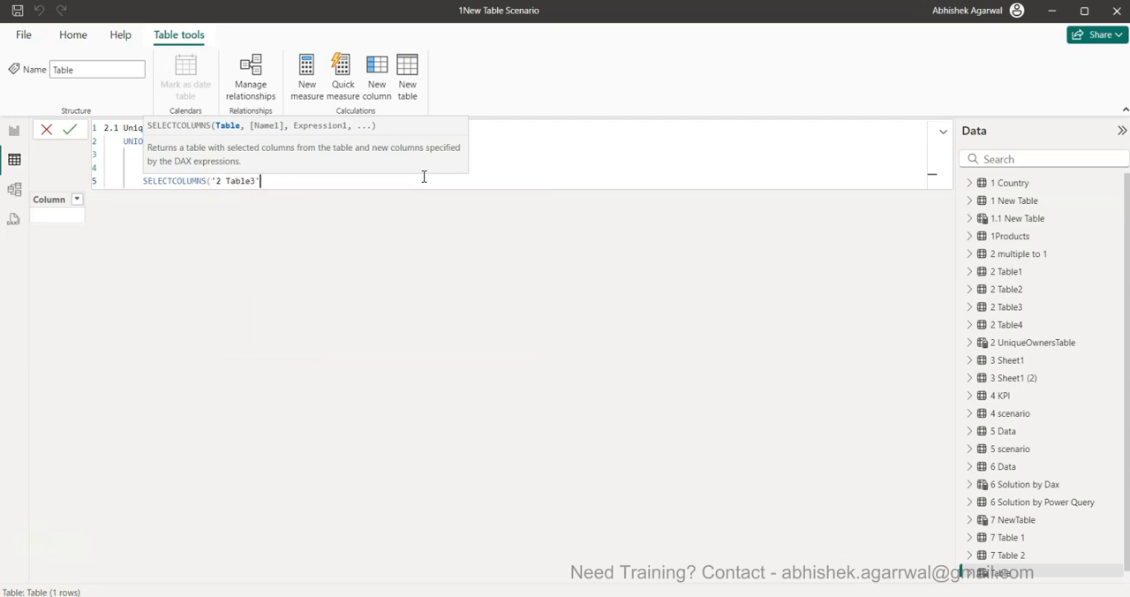
{"action": "type", "text": ",\"Owner\""}
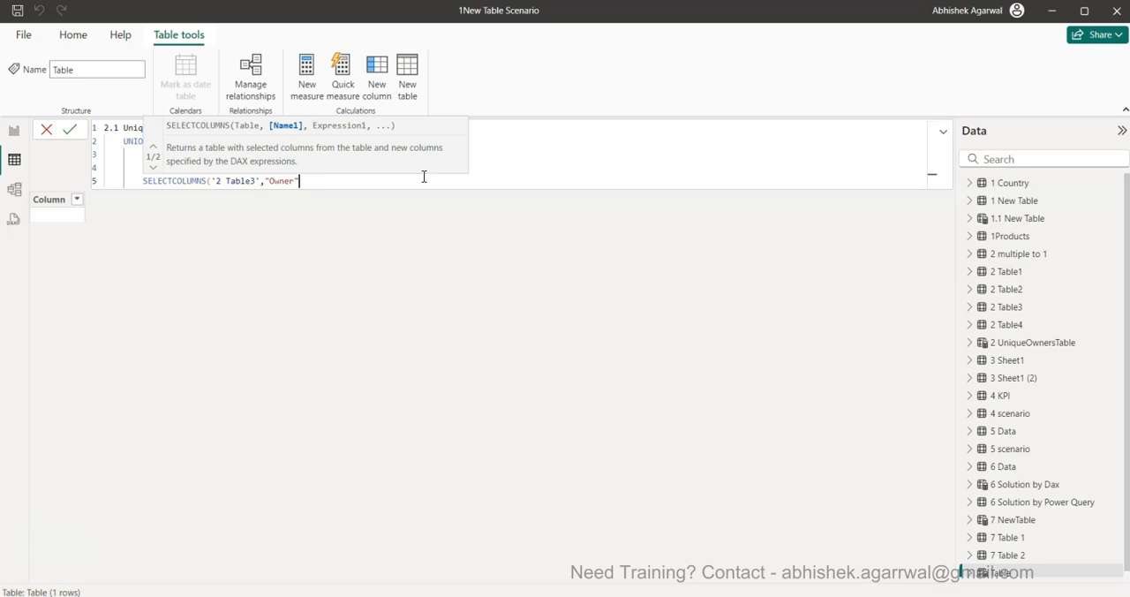
{"action": "type", "text": ",'2 Table3'[Owner]),"}
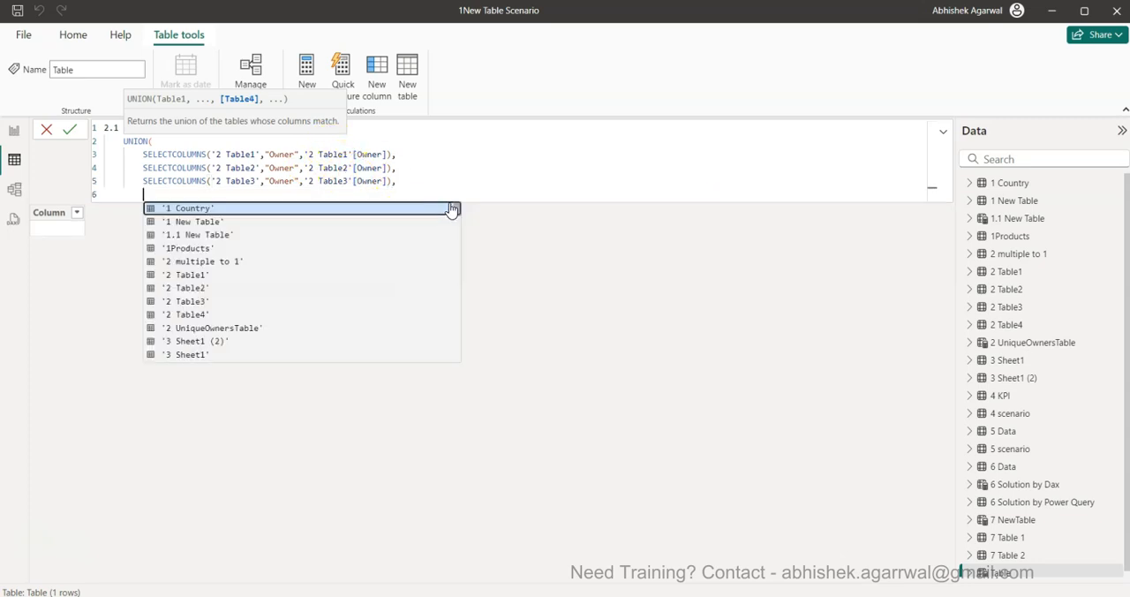
Step: Add a final SELECTCOLUMNS for '2 Table4' Owner and commit the formula
{"action": "type", "text": "SELECTCOLUMNS("}
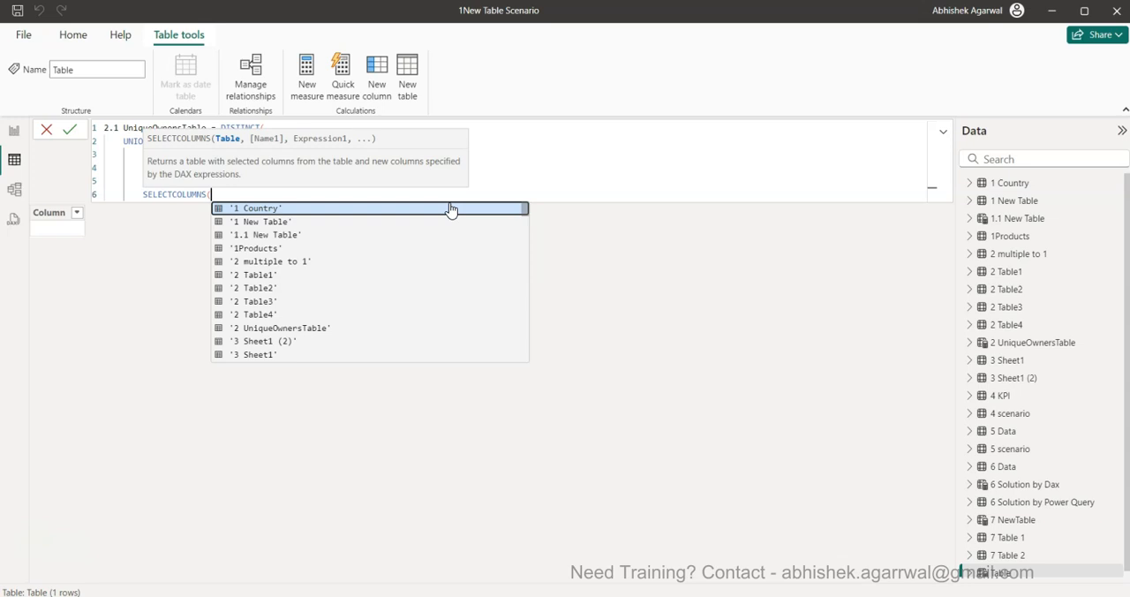
{"action": "type", "text": "tabl"}
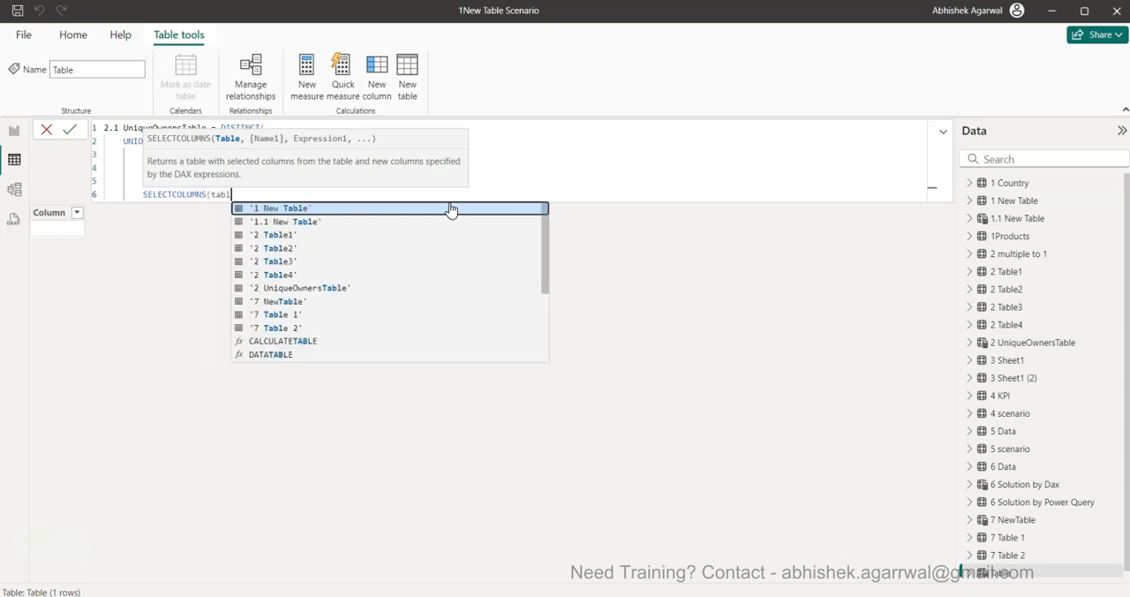
{"action": "left_click", "coordinate": [276, 275]}
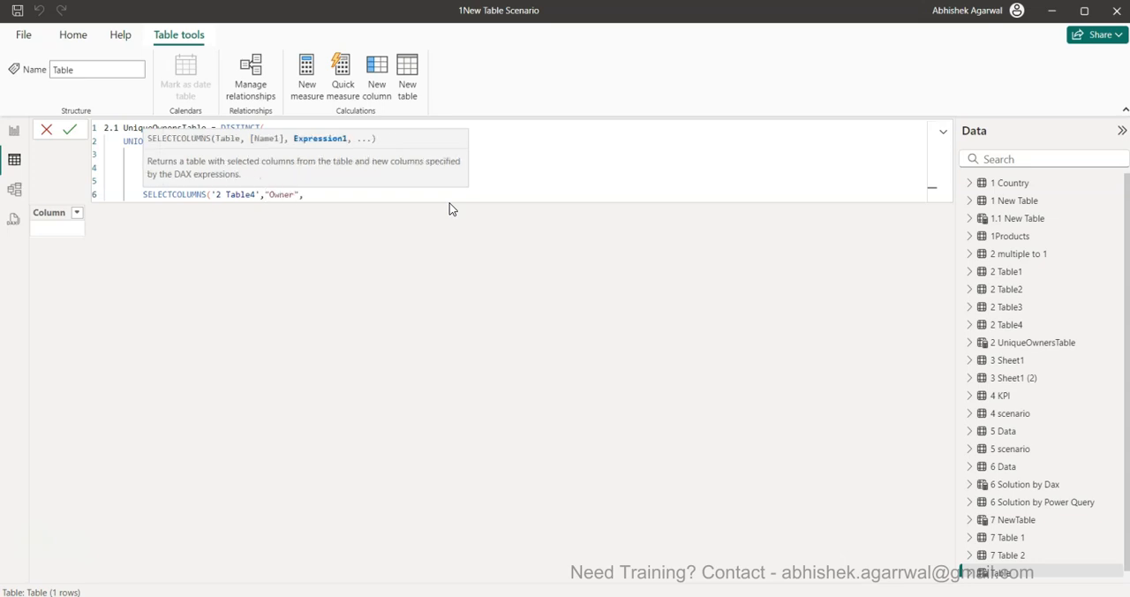
{"action": "type", "text": "tabl"}
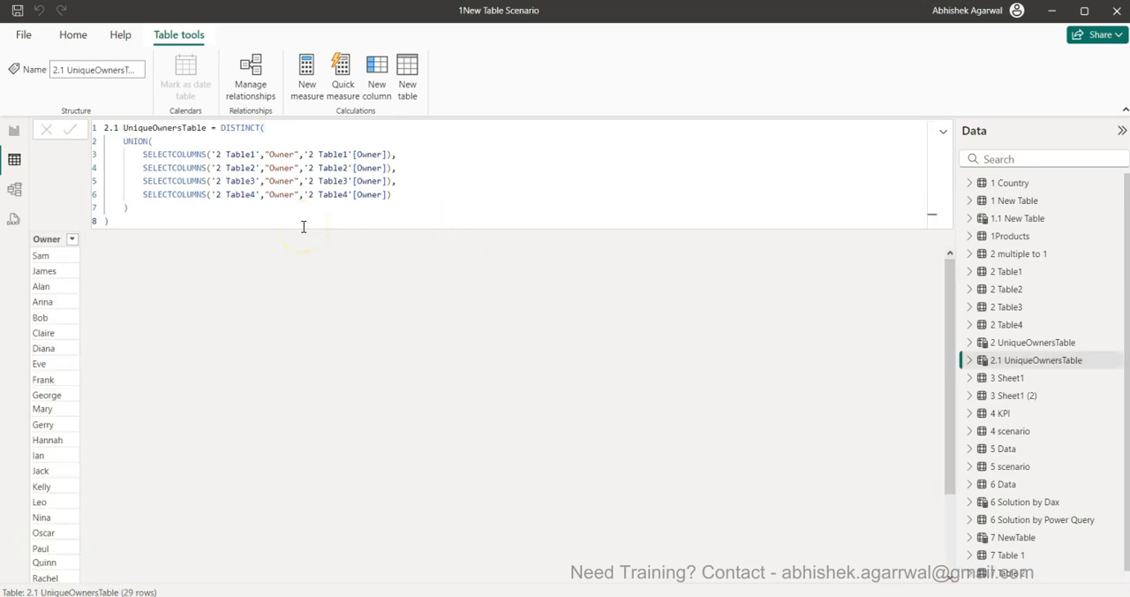
Step: Scroll through the 29 owners, then go back to the Page 2 report view
{"action": "scroll", "scroll_direction": "down", "scroll_amount": 3}
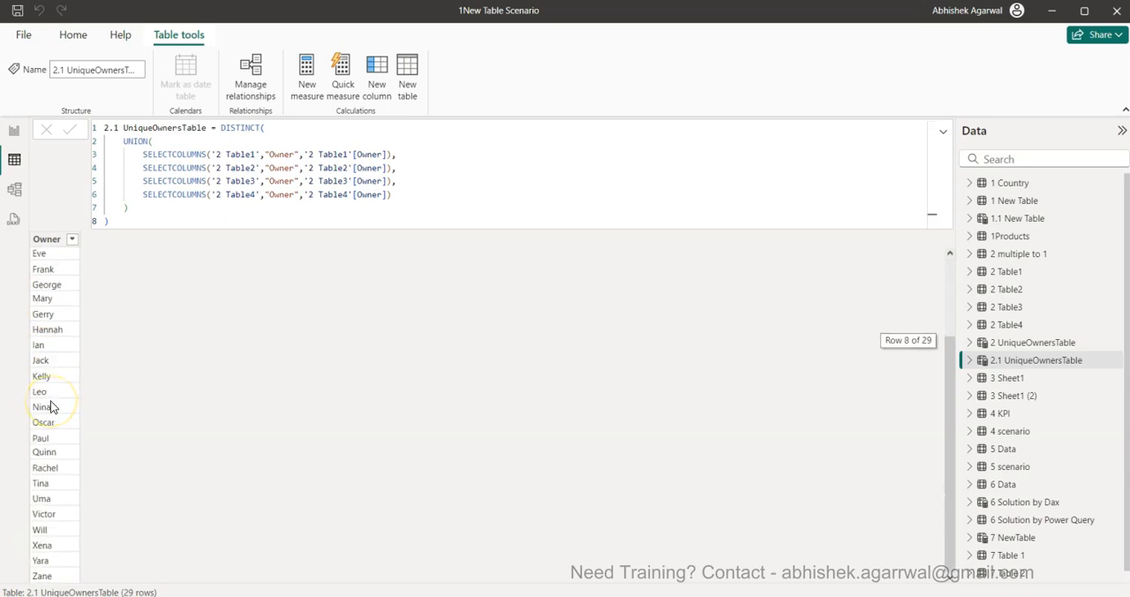
{"action": "scroll", "scroll_direction": "up", "scroll_amount": 3}
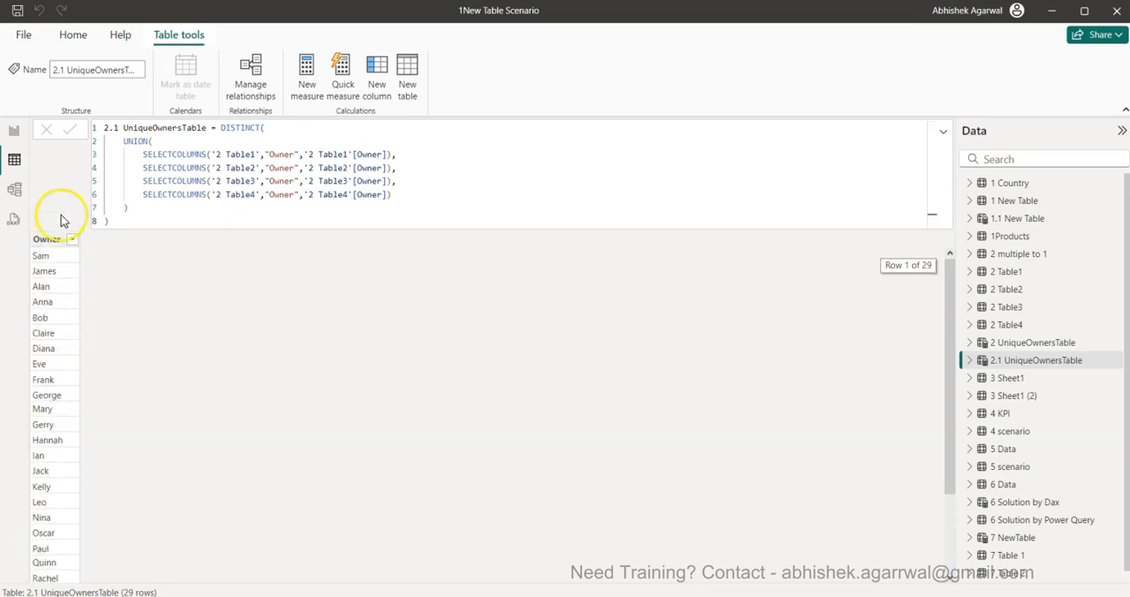
{"action": "mouse_move", "coordinate": [59, 424]}
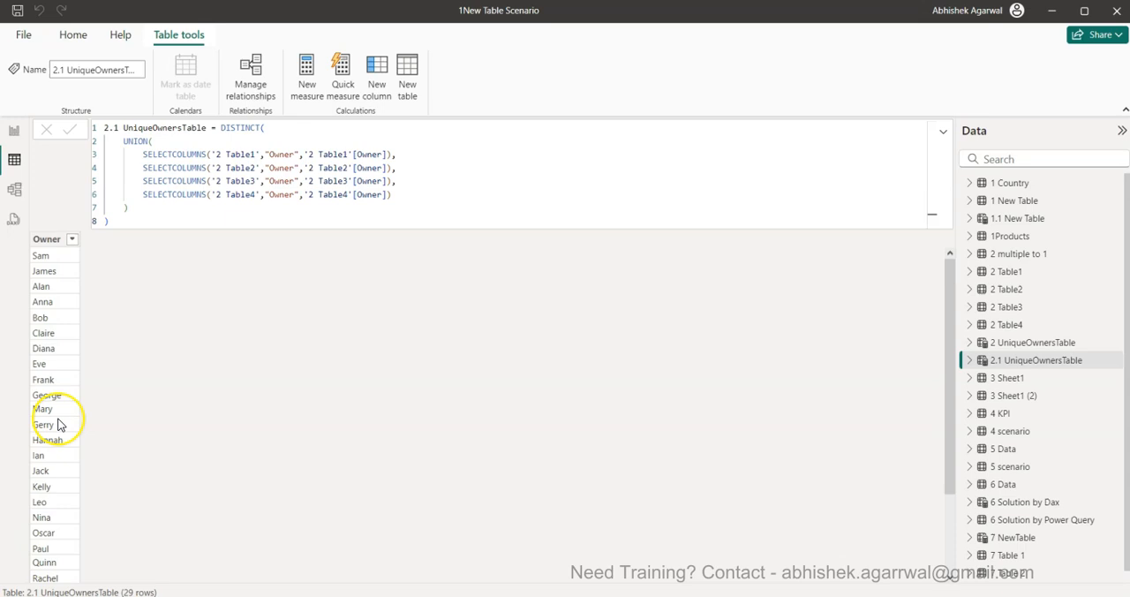
{"action": "mouse_move", "coordinate": [58, 379]}
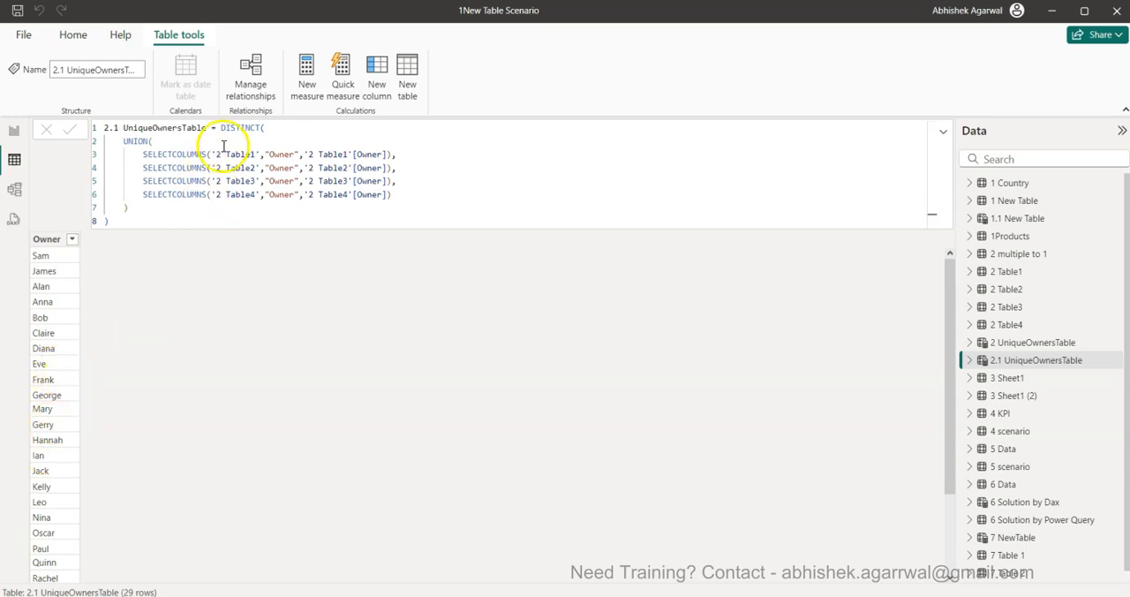
{"action": "double_click", "coordinate": [236, 128]}
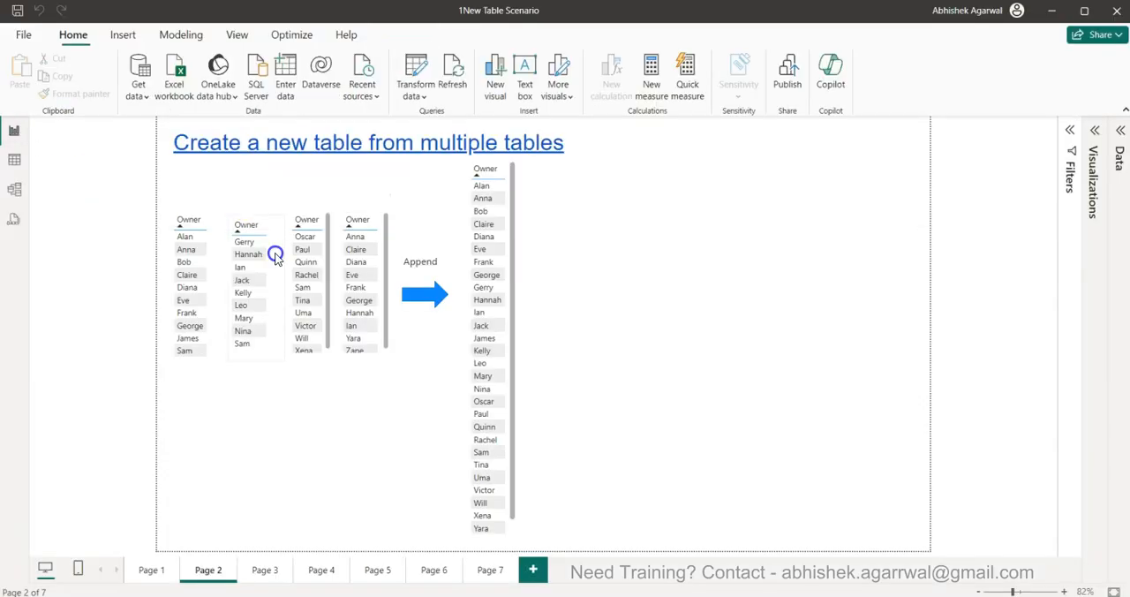
{"action": "mouse_move", "coordinate": [528, 409]}
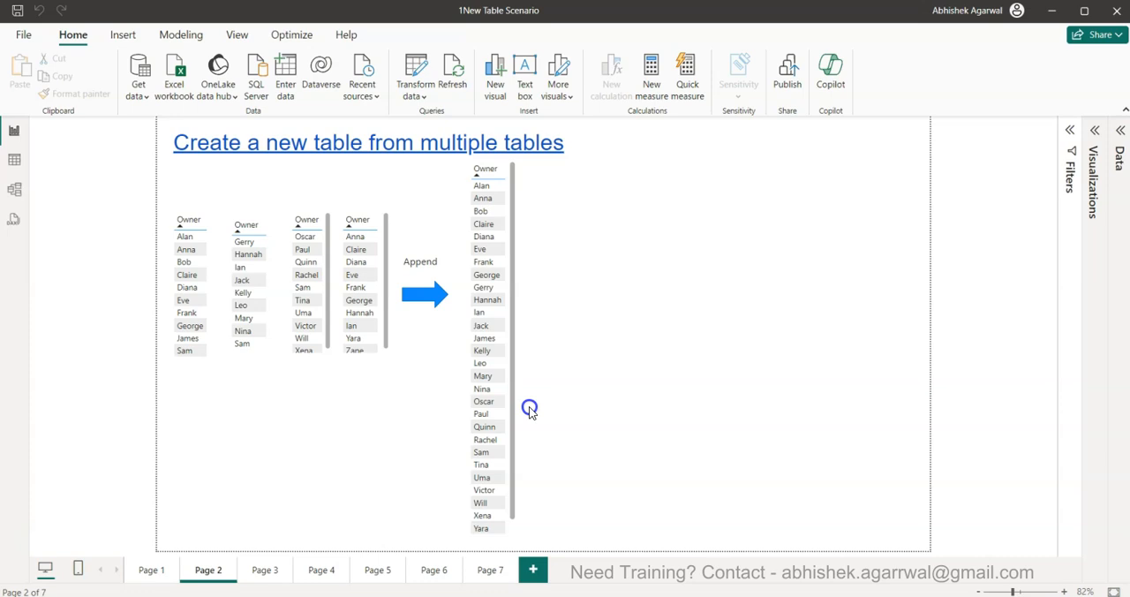